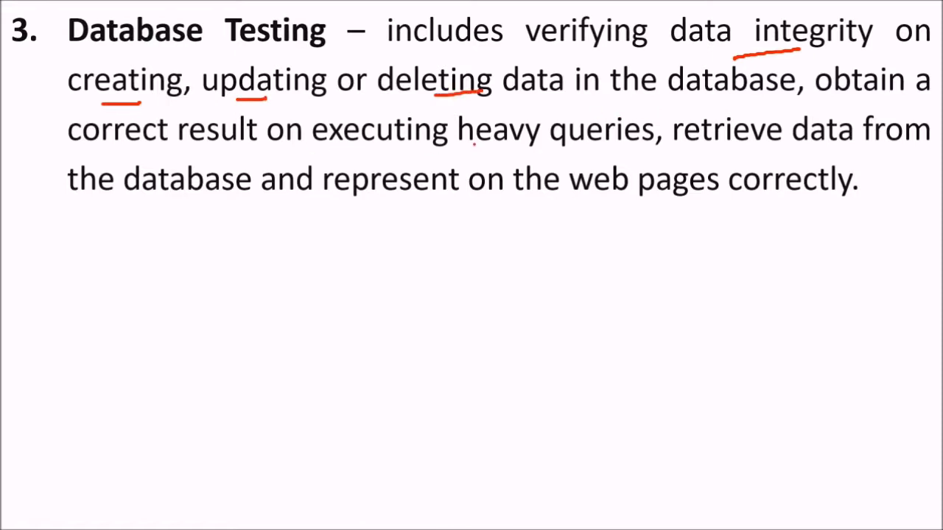
- Underline a key term in the Database Testing point with the red pen
drag(536, 146, 590, 146)
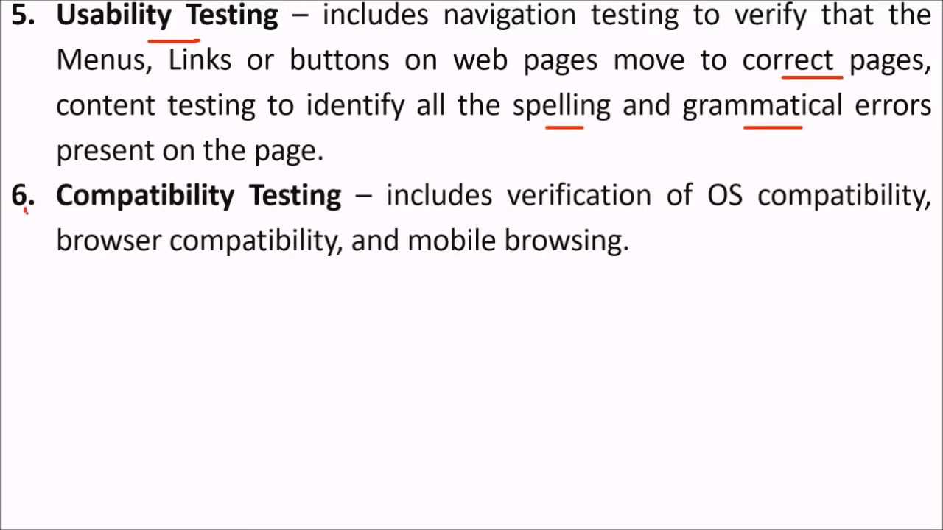
- Draw red pen strokes under the start of '6. Compatibility Testing' and further along that line
drag(22, 221, 55, 193)
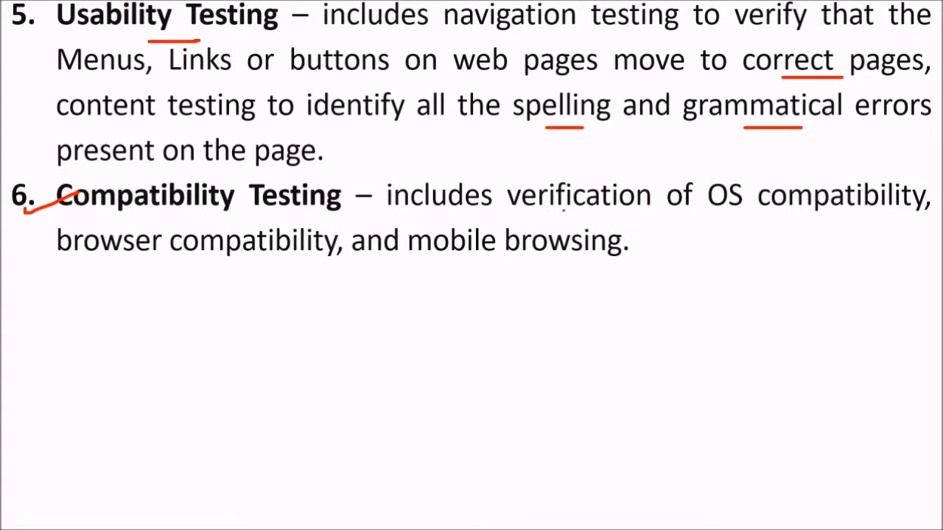
drag(549, 216, 601, 214)
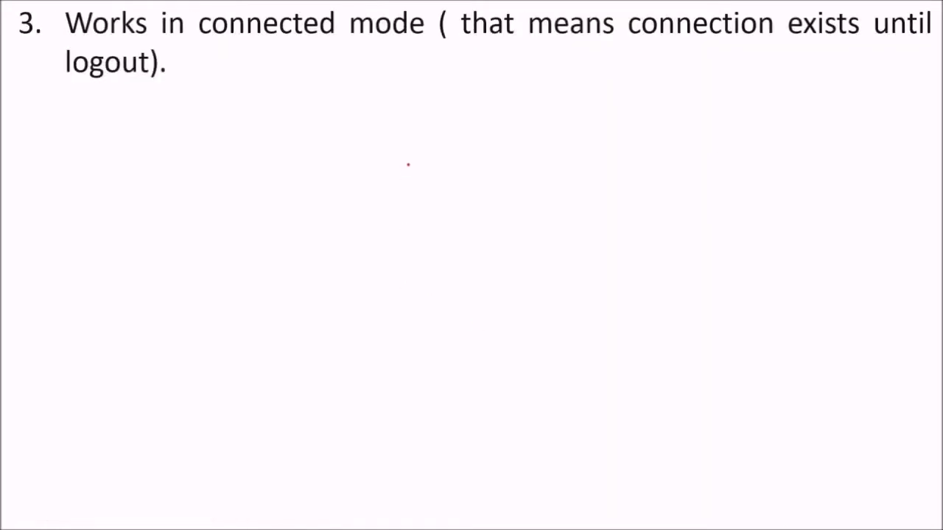
mouse_move(428, 168)
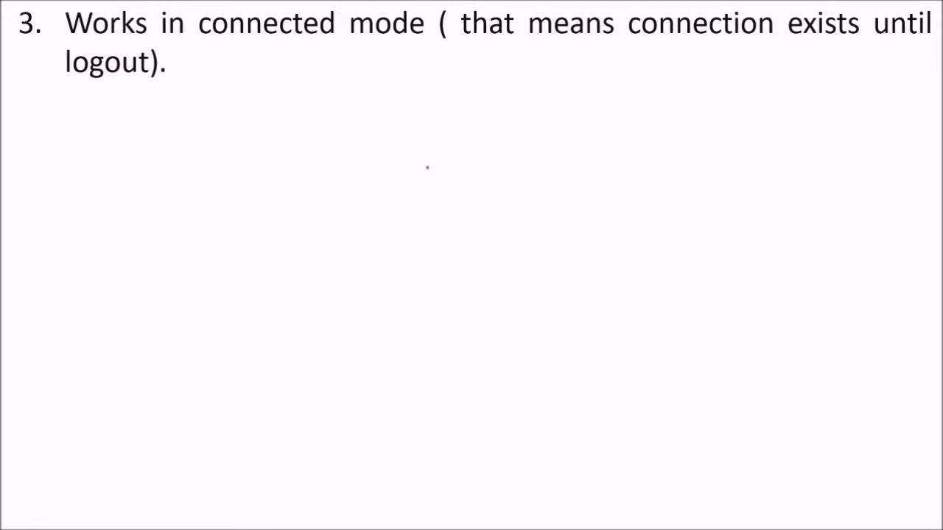